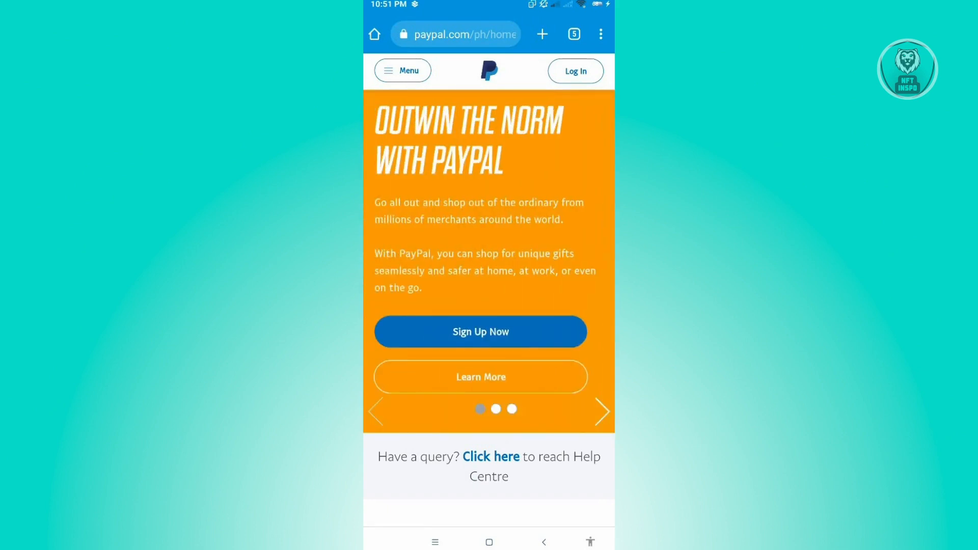
# Leave the PayPal site in Chrome and go to the Android home screen.
pyautogui.click(601, 412)
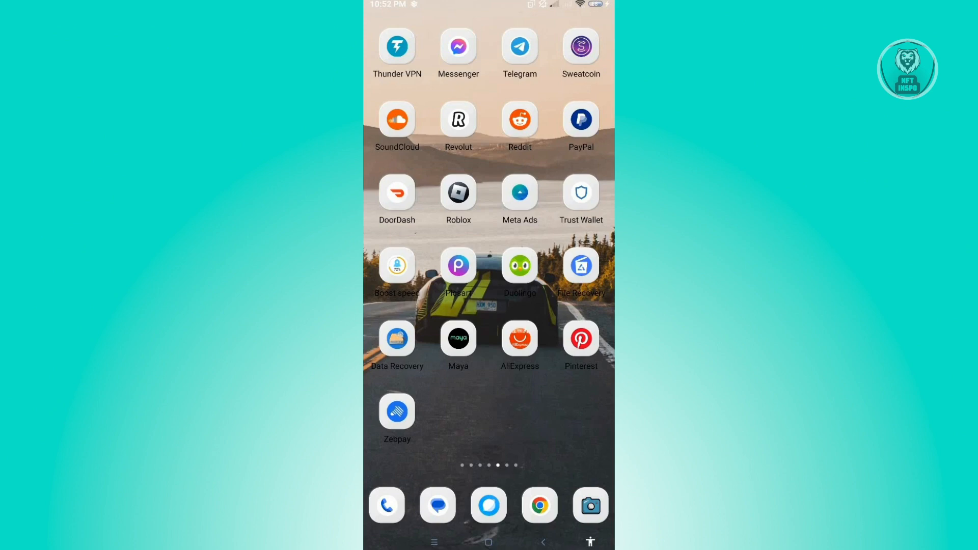
pyautogui.click(580, 120)
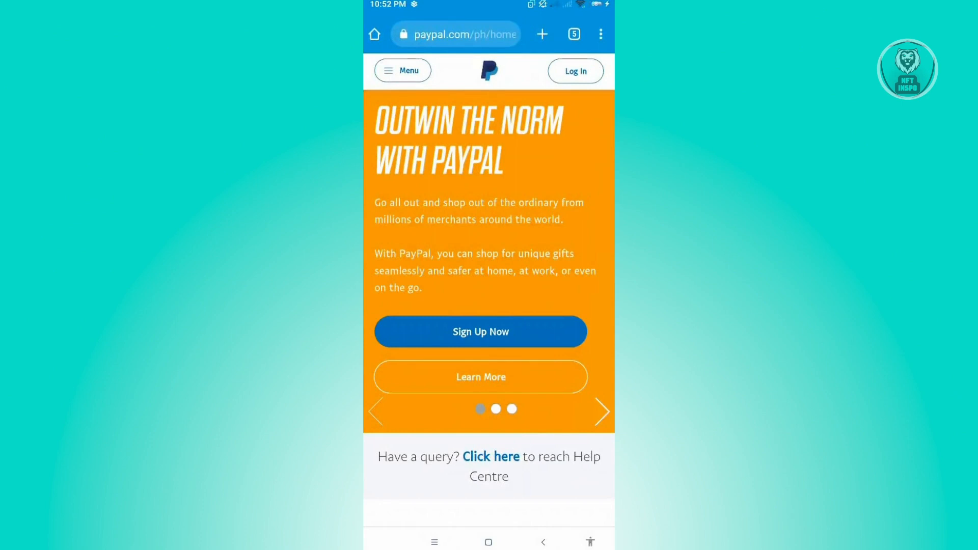
pyautogui.click(601, 412)
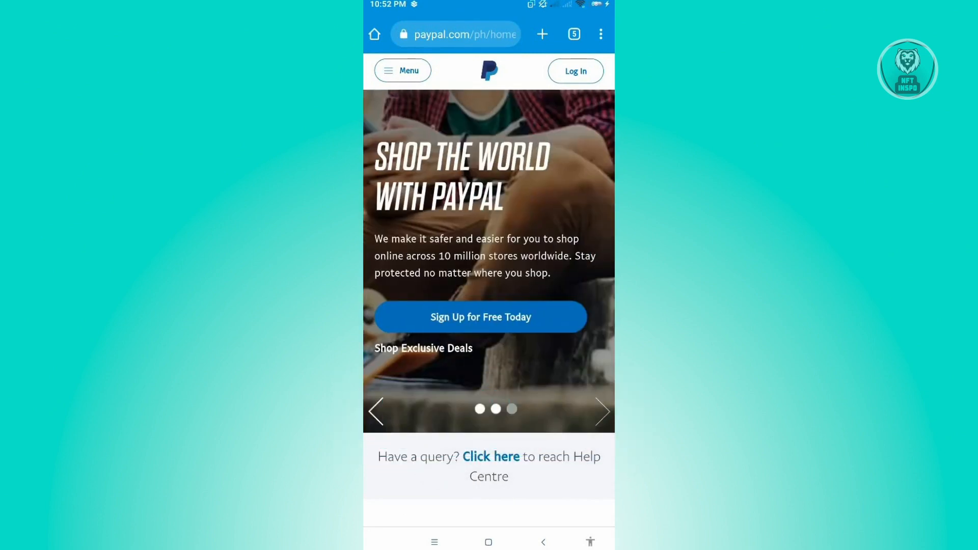
pyautogui.click(601, 411)
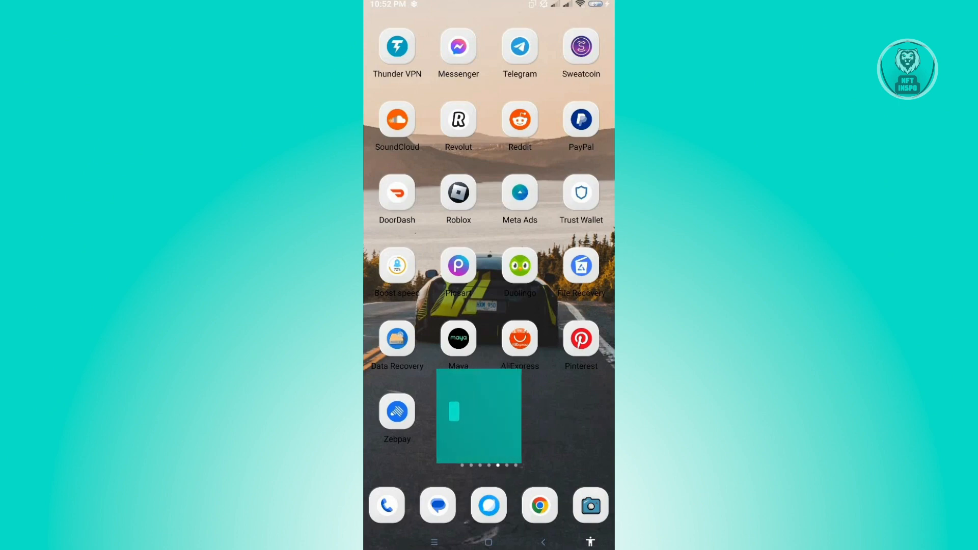
pyautogui.click(480, 416)
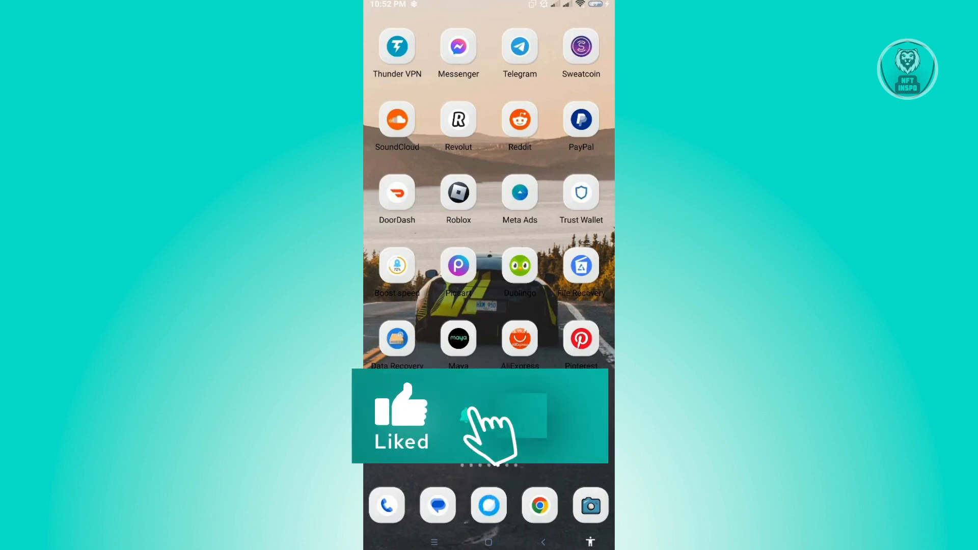